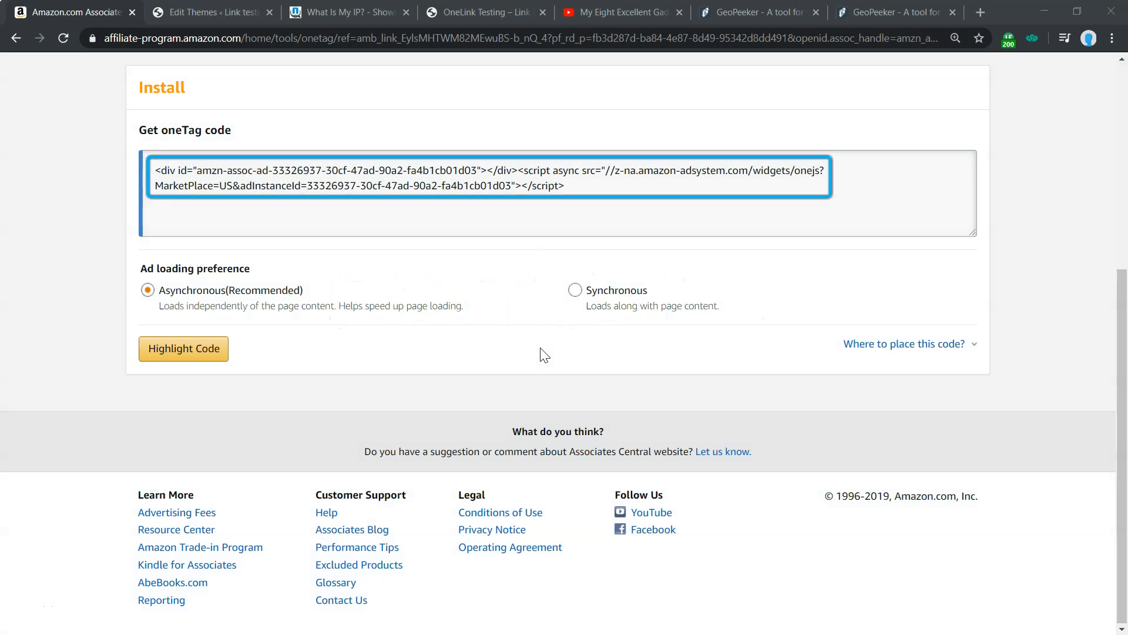
- Read the 'Where to place this code?' tip for the oneTag snippet and dismiss it
left_click(905, 343)
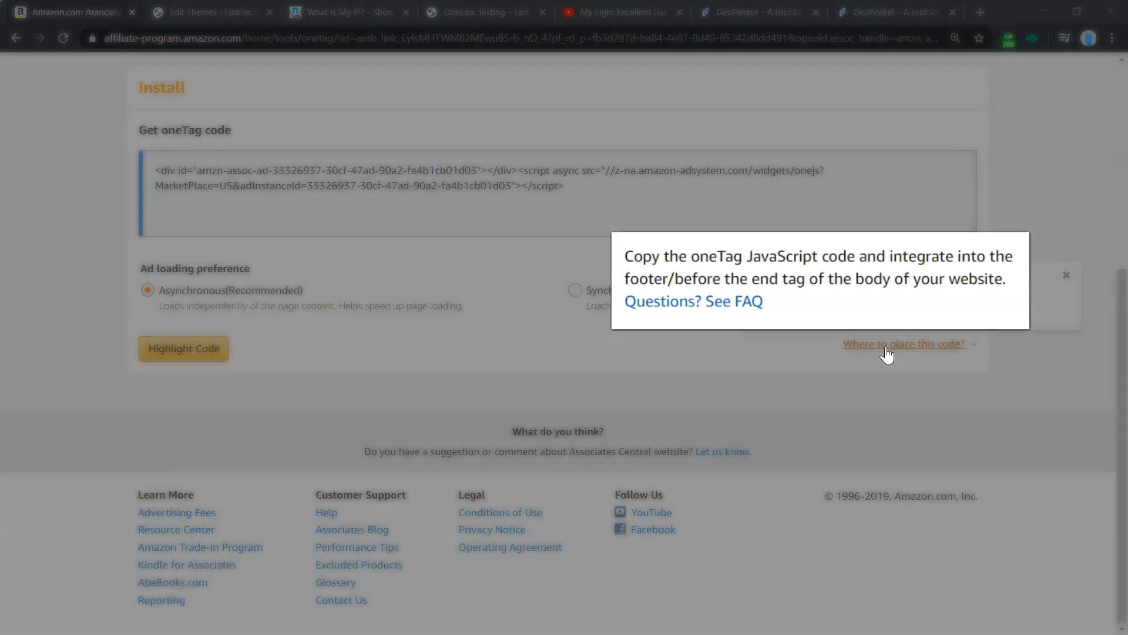
left_click(209, 11)
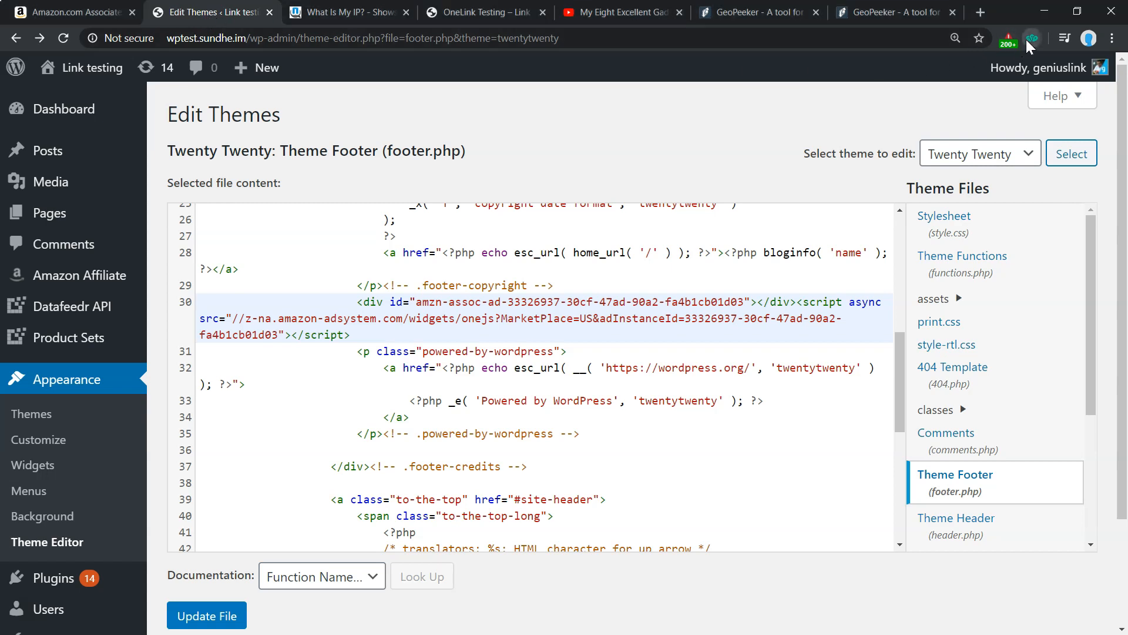
- Confirm the London public IP, follow the OneLink test link to amazon.co.uk's Switch Lite page, then return to the video
left_click(1032, 38)
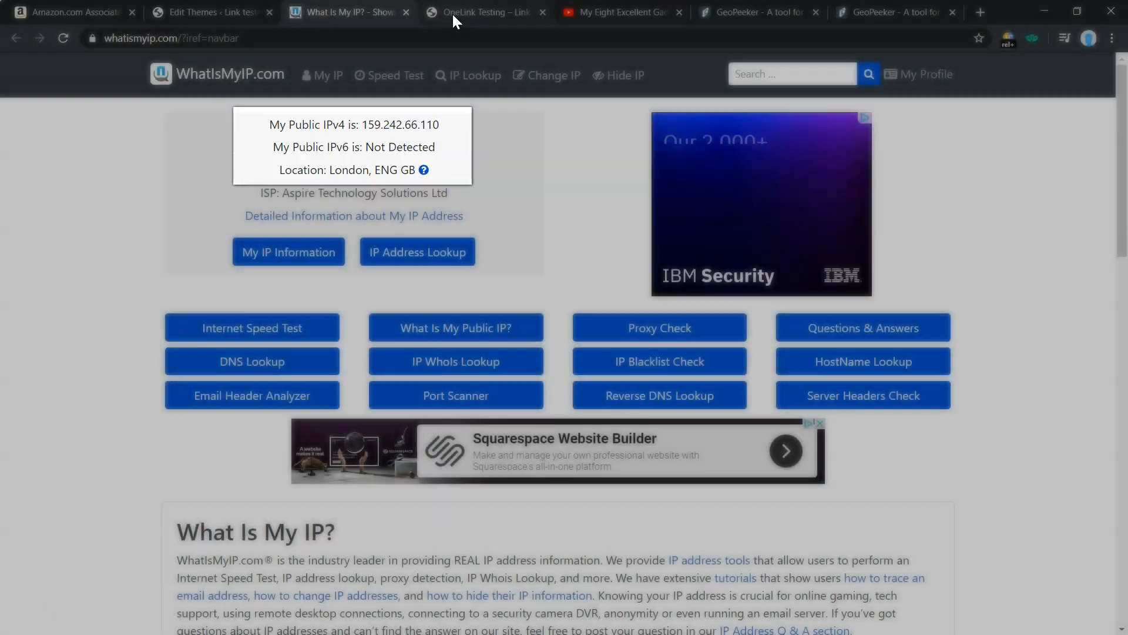
left_click(485, 12)
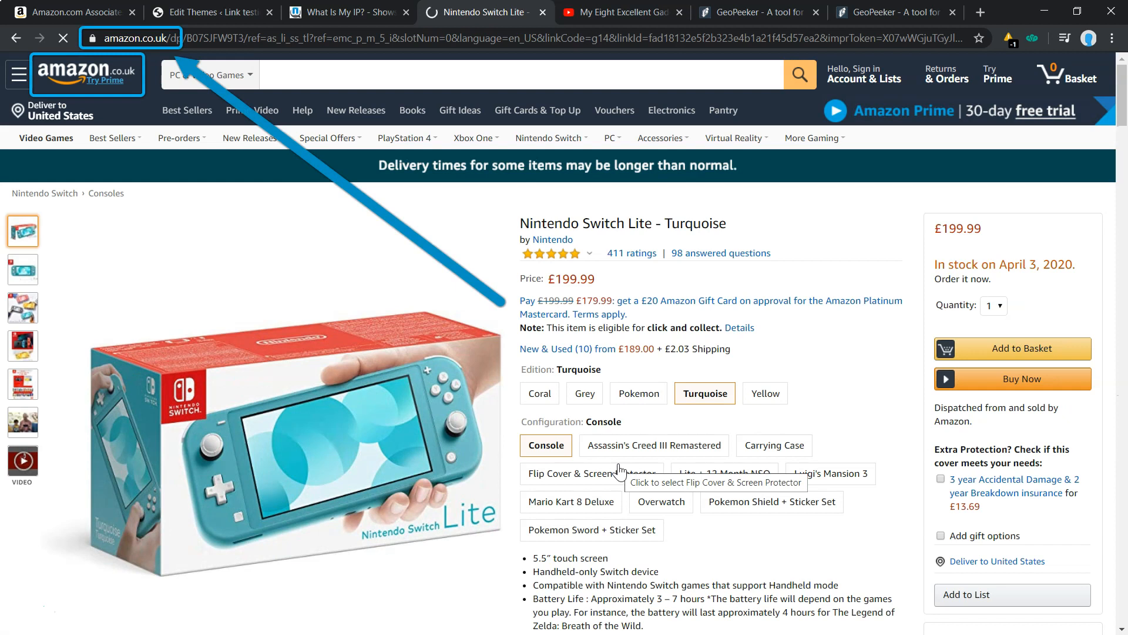
left_click(864, 74)
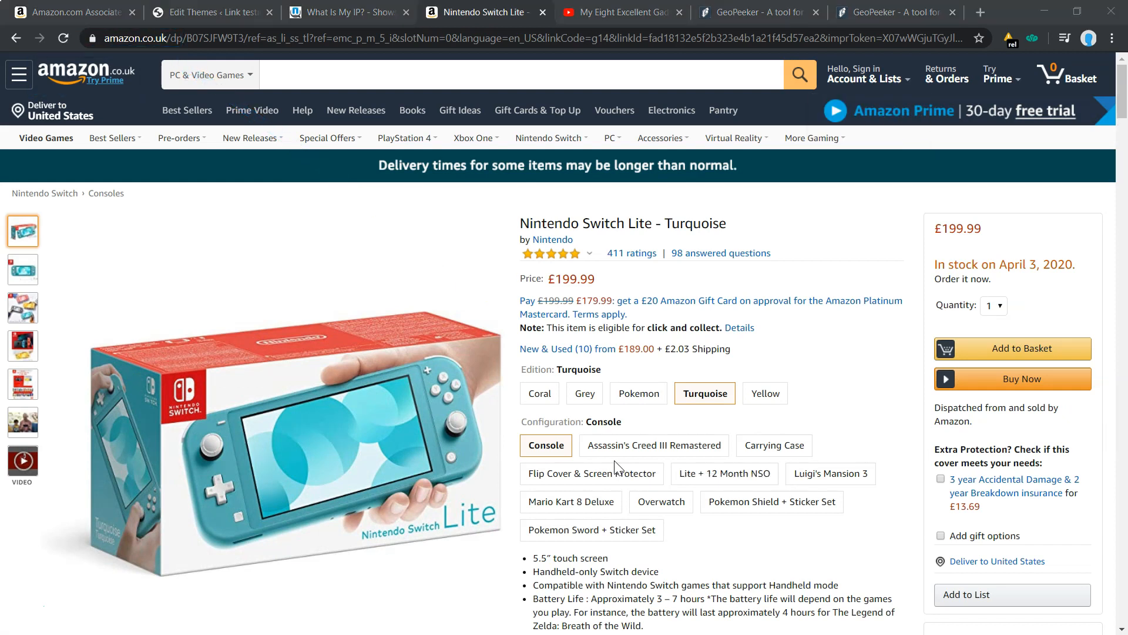
left_click(620, 12)
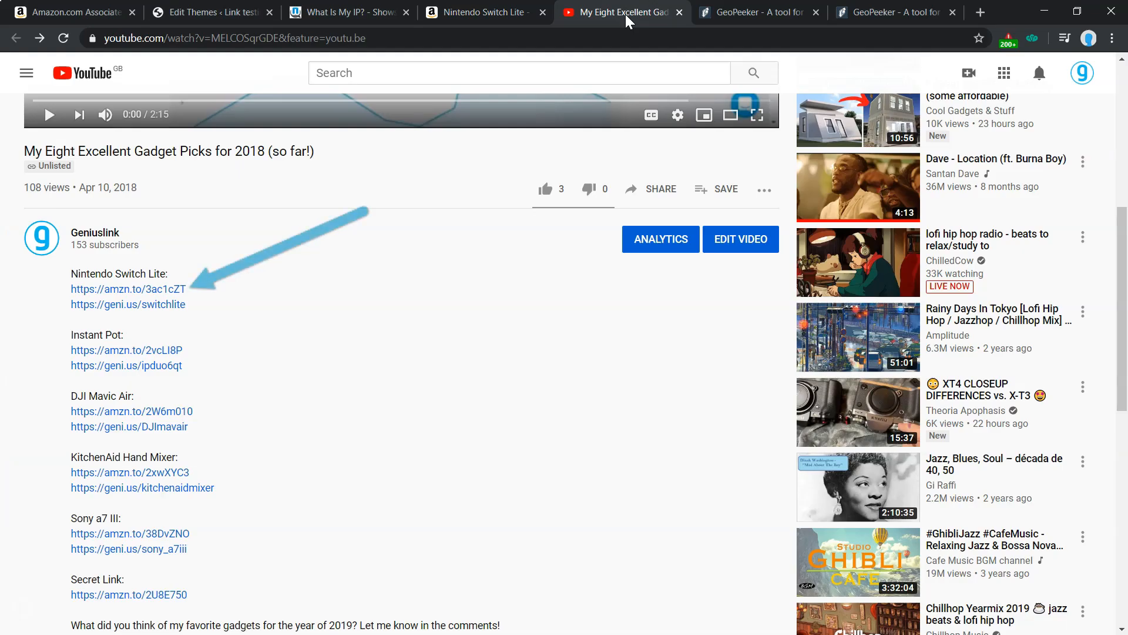
mouse_move(176, 295)
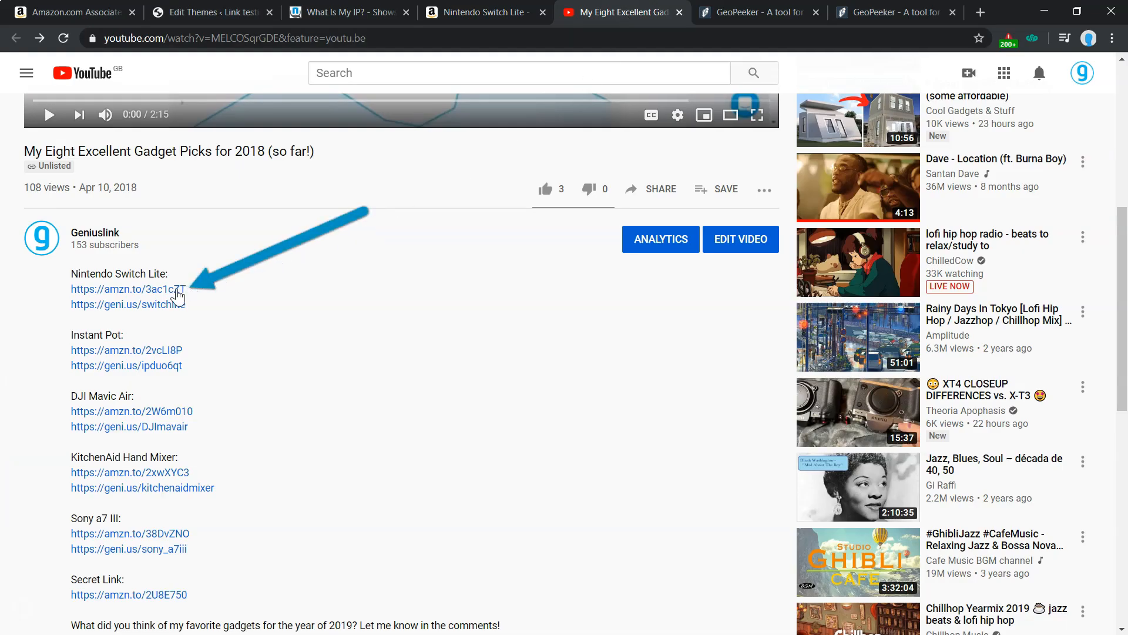
- Follow the video's amzn.to/3ac1cZT link to the US Amazon.com Switch Lite page and view its GeoPeeker results
left_click(127, 289)
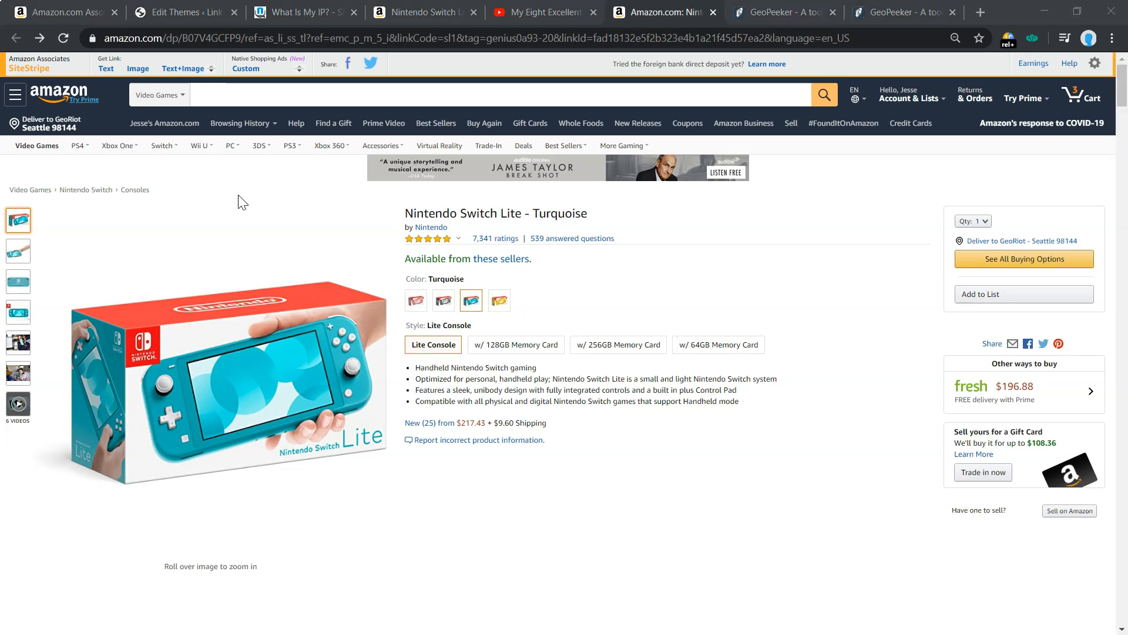
left_click(780, 12)
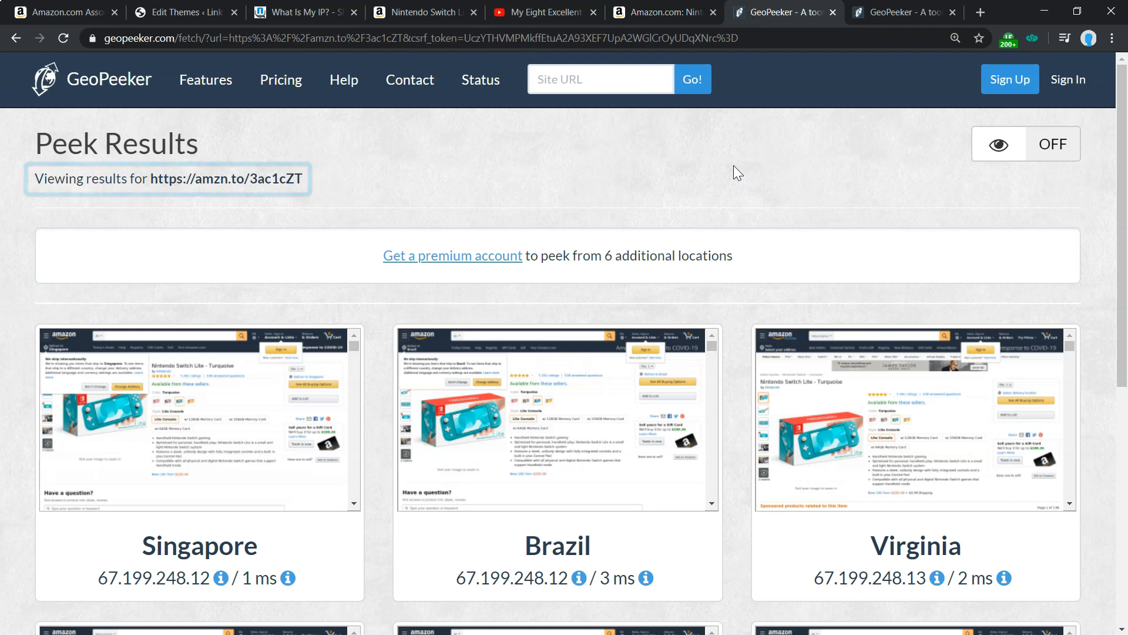
- Inspect the Ireland and Australia previews, both showing US Amazon.com, then go back to the video
scroll("down", 3)
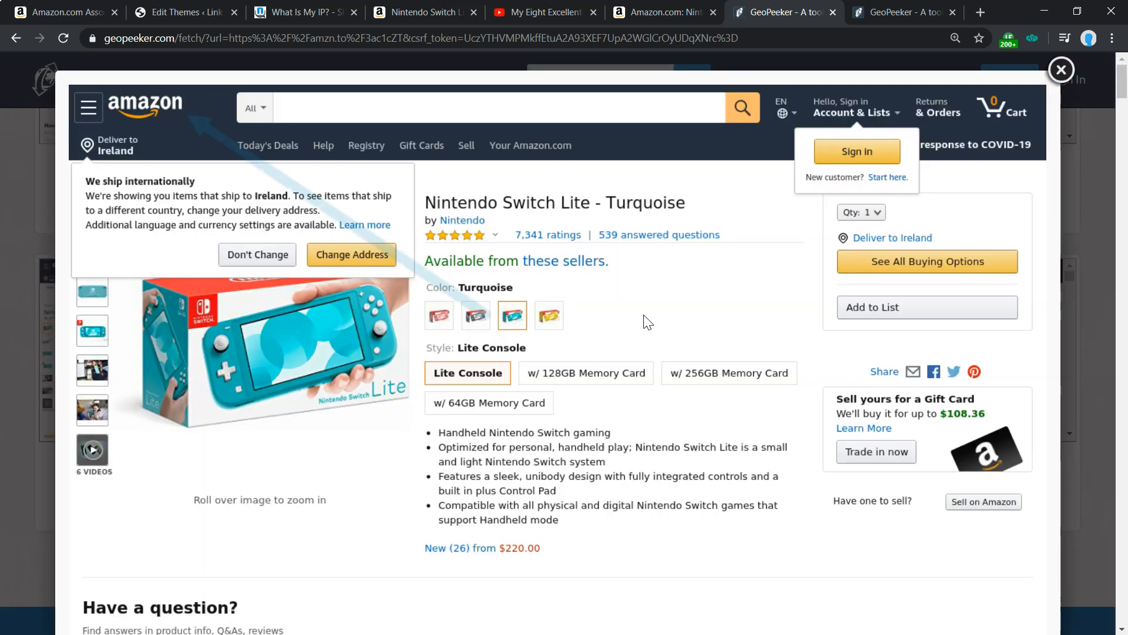
left_click(1061, 69)
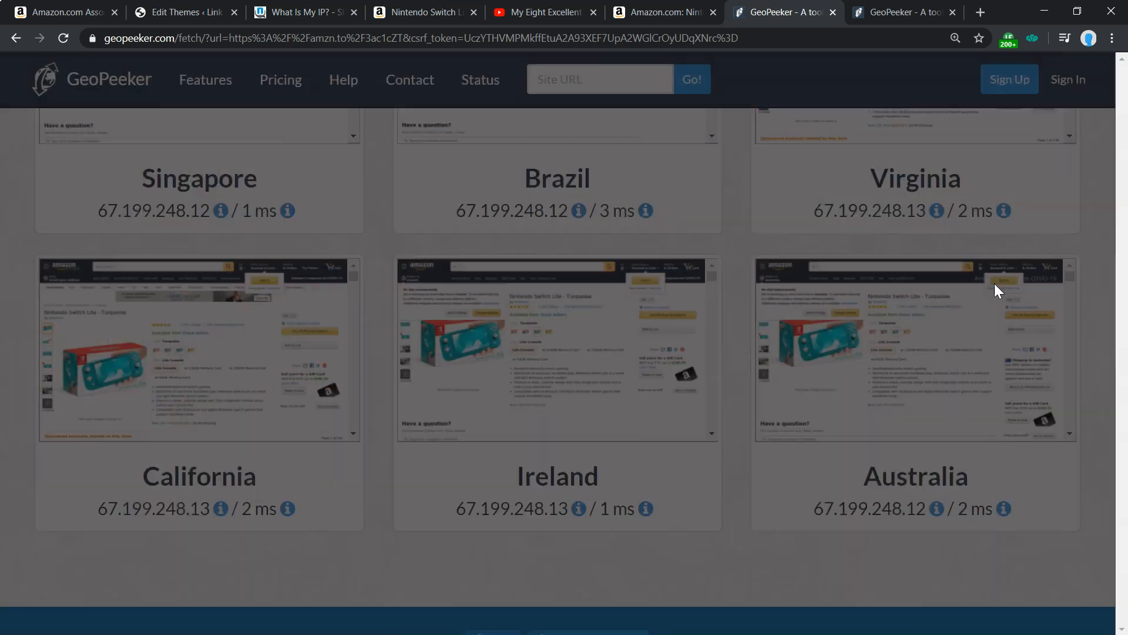
left_click(914, 348)
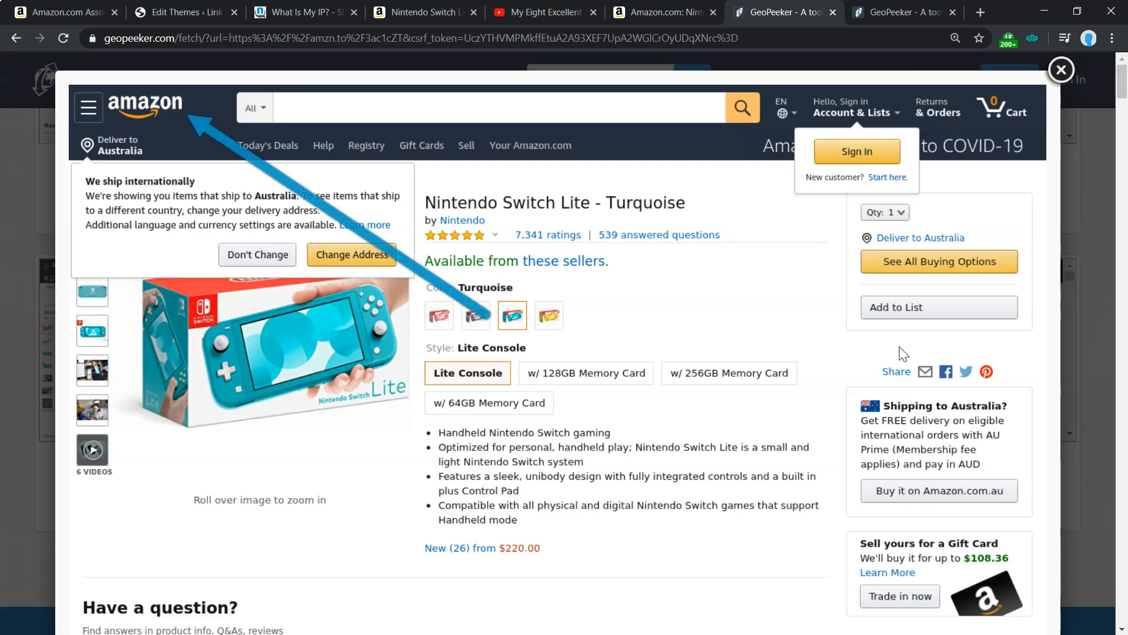
left_click(1060, 69)
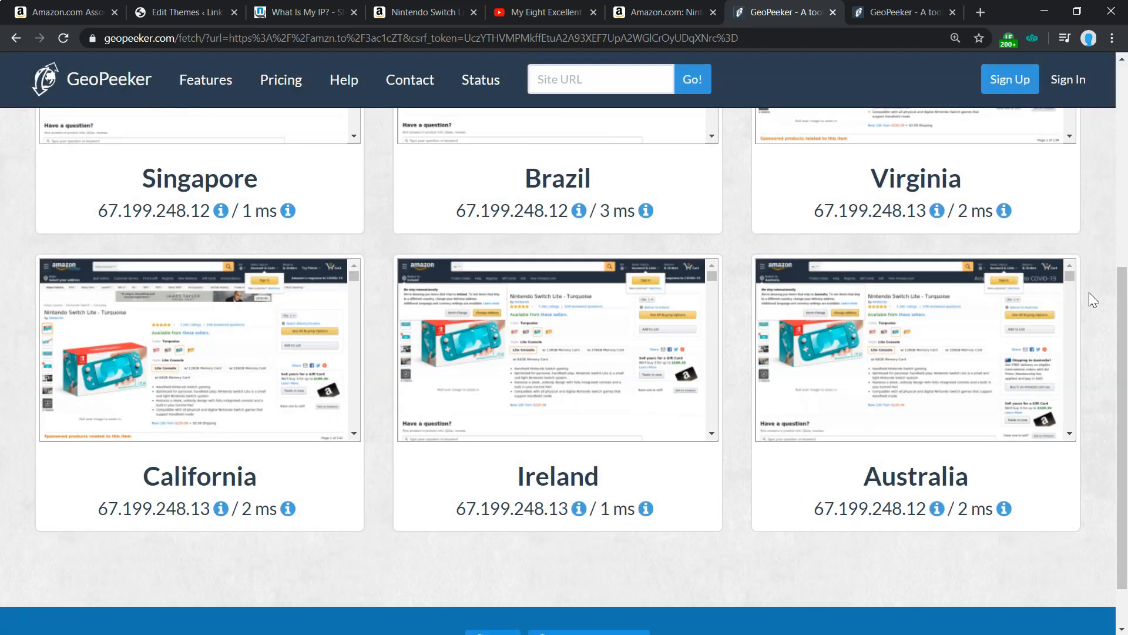
left_click(543, 12)
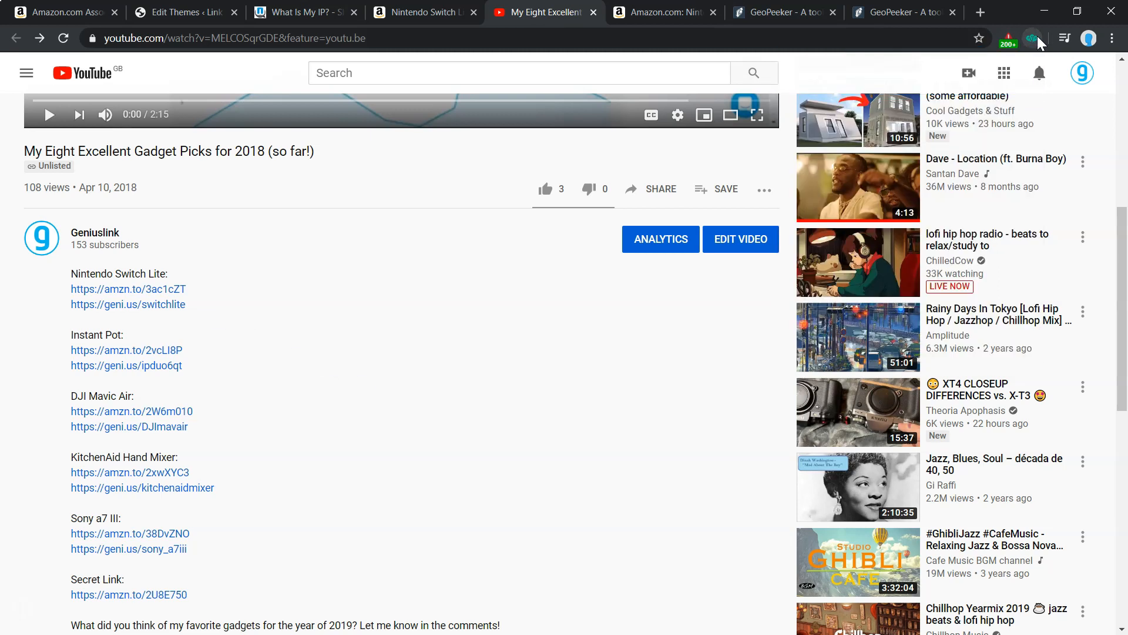
- Follow the video's geni.us/switchlite link to amazon.co.uk's Switch Lite page and view its GeoPeeker results
left_click(127, 289)
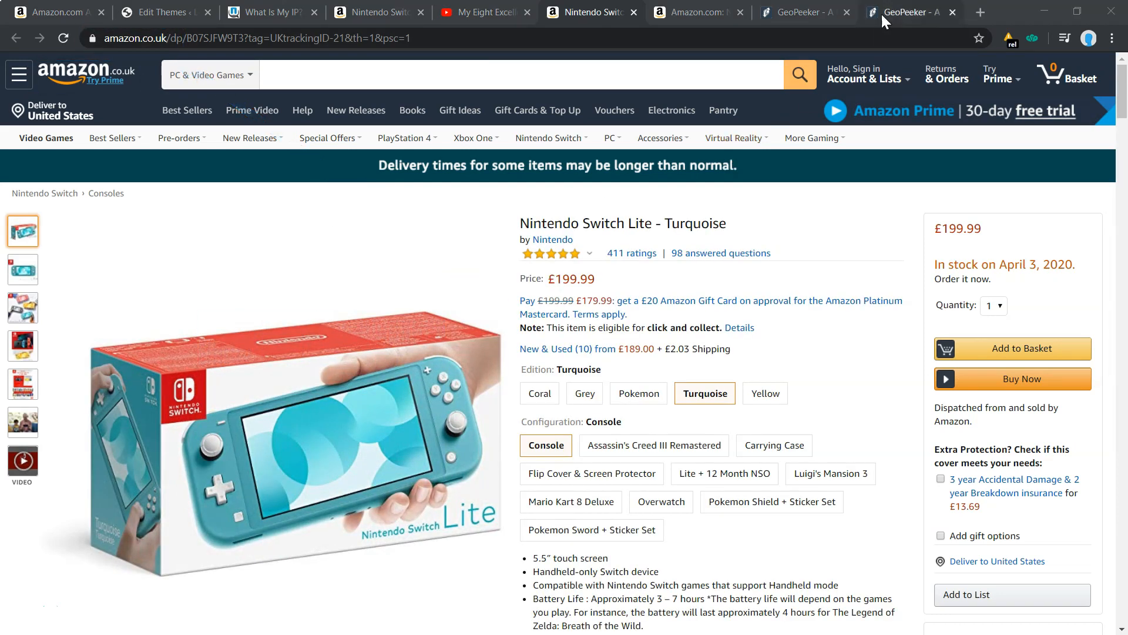
left_click(903, 12)
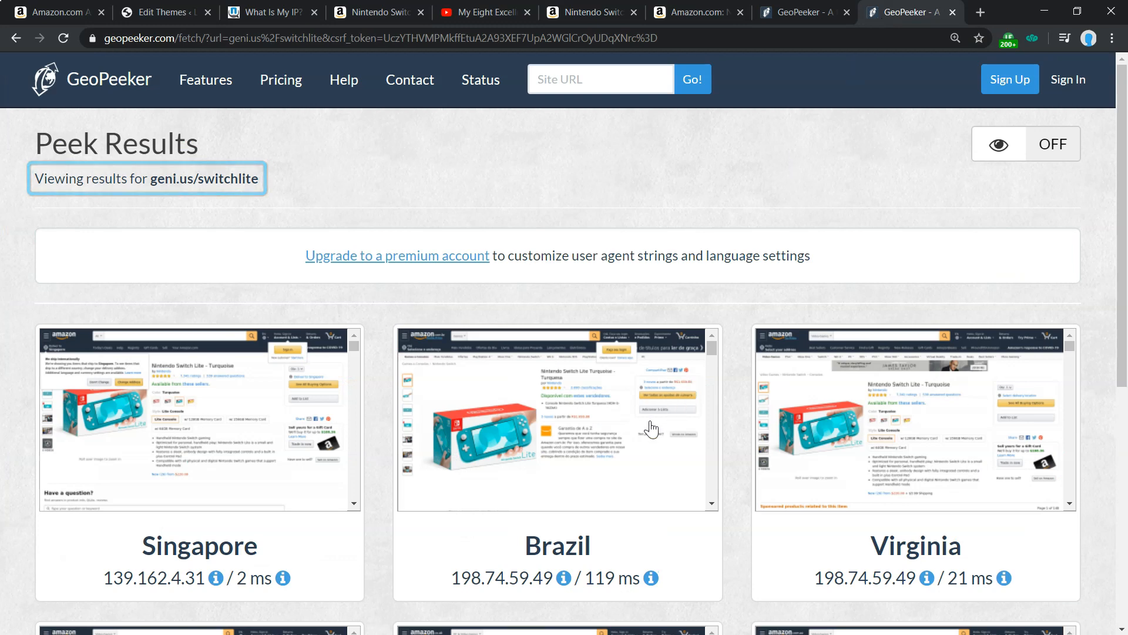
- Review the geni.us results showing local storefronts like amazon.co.uk for Ireland, then return to the footer code
left_click(557, 419)
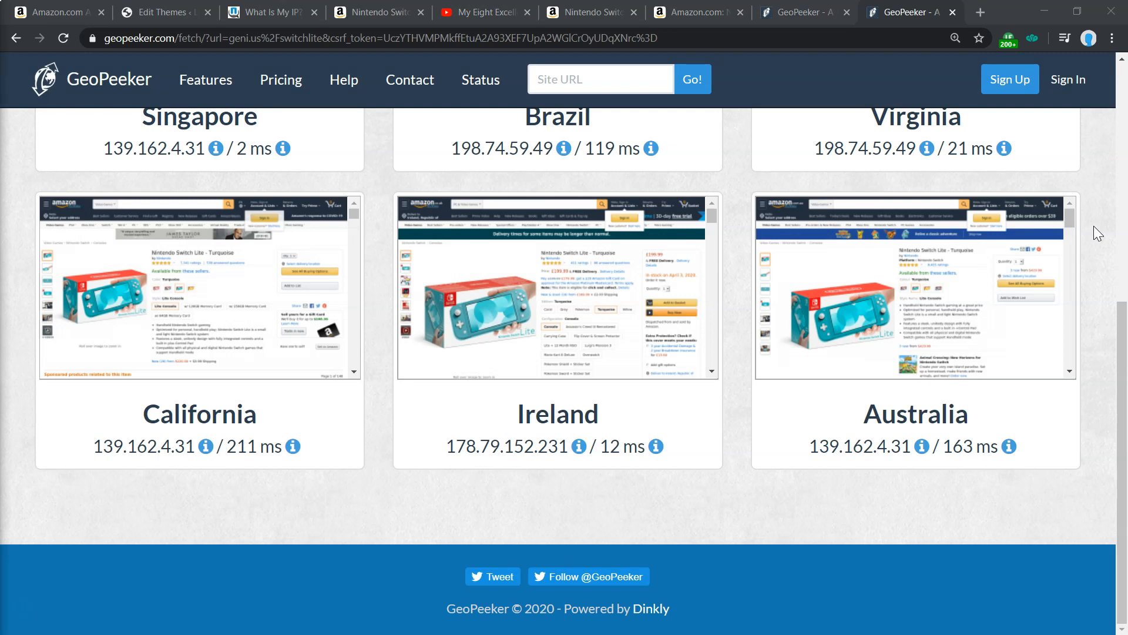
left_click(162, 12)
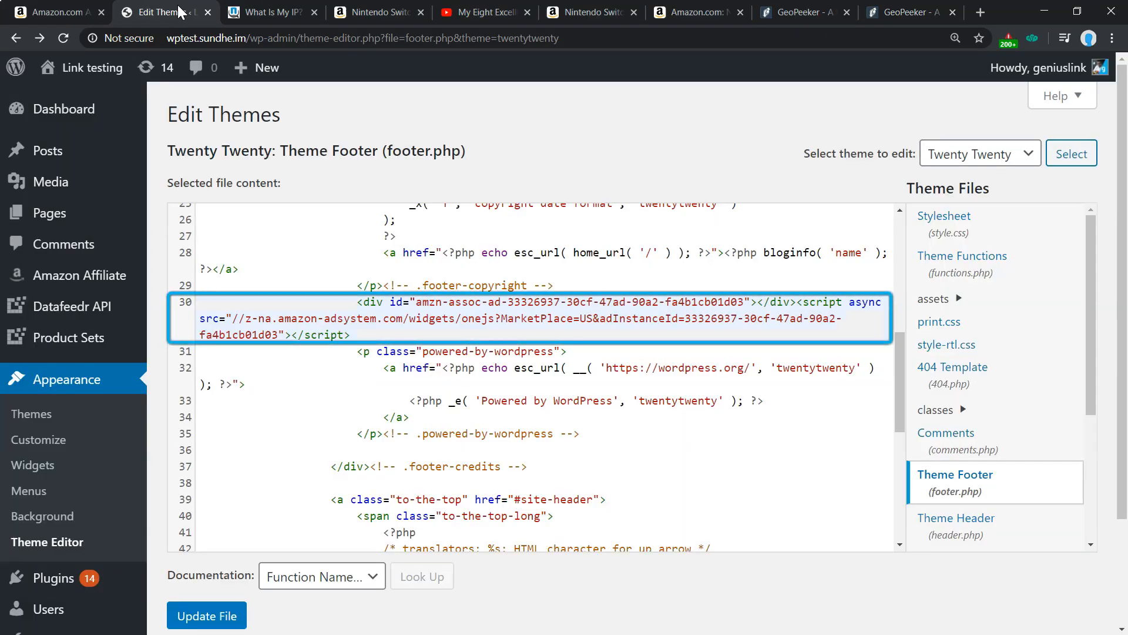
- Revisit the amzn.to Amazon.com page, then reopen the geni.us/switchlite link landing on amazon.co.uk
left_click(483, 12)
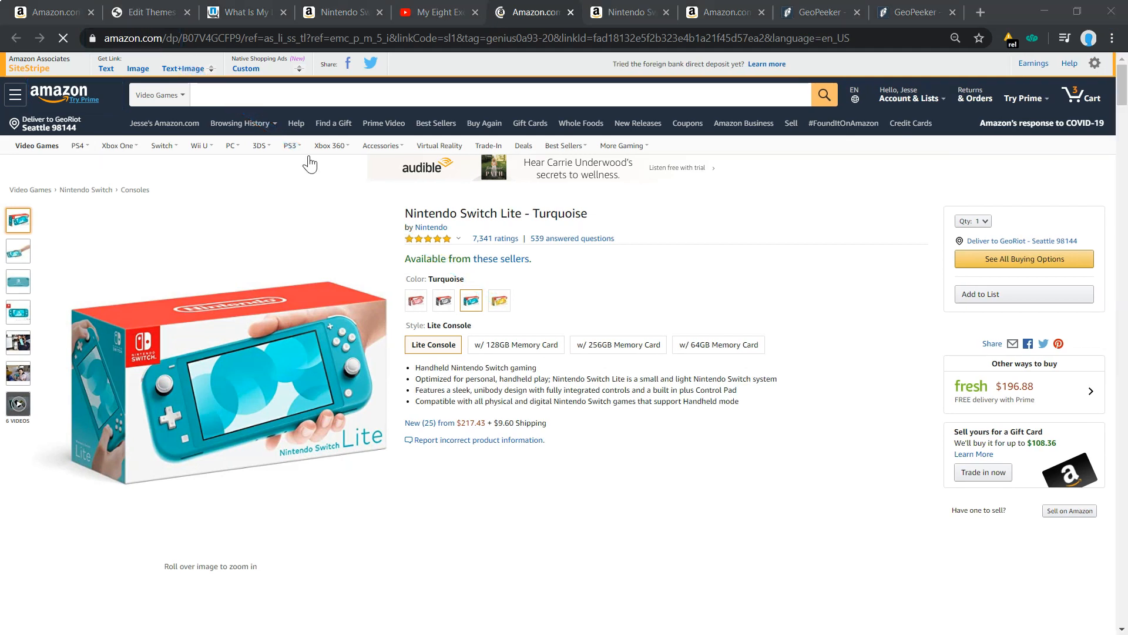
left_click(431, 12)
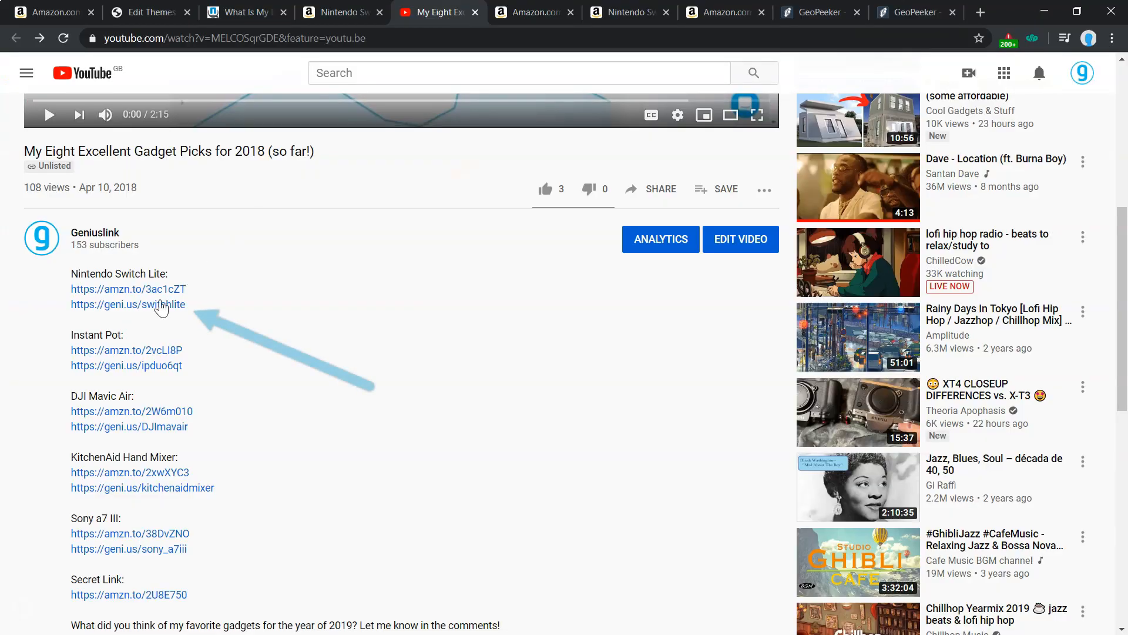
left_click(127, 304)
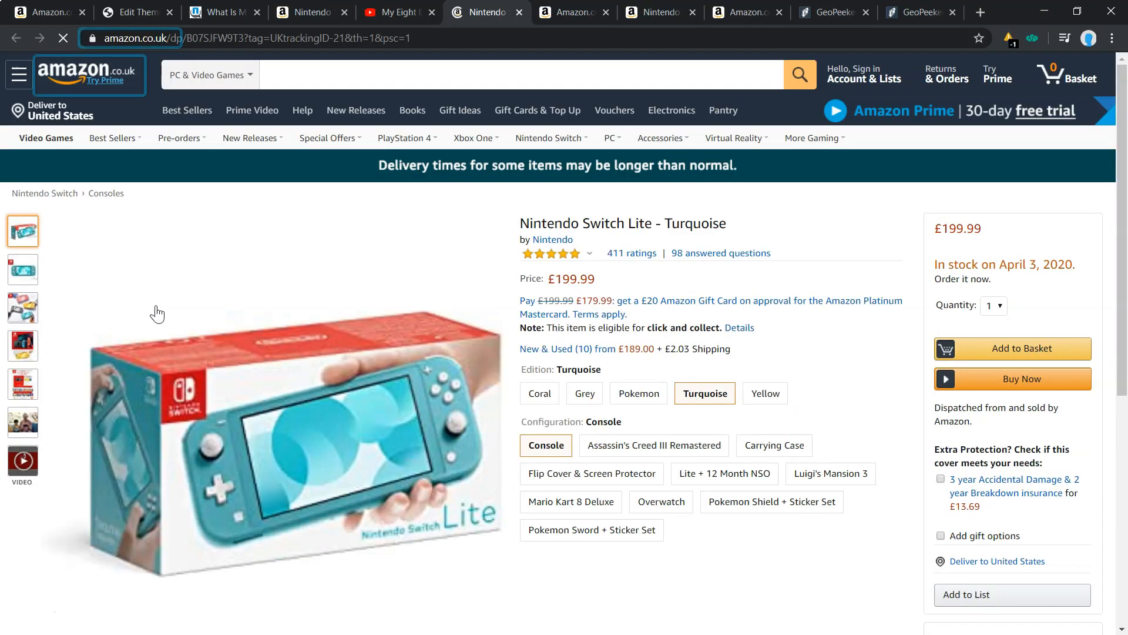